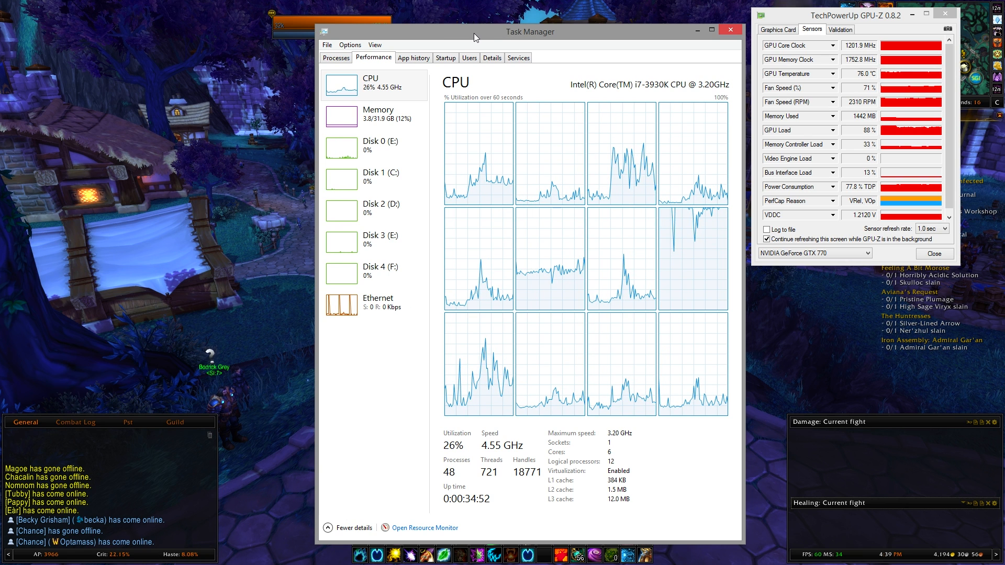
Check Task Manager's CPU graphs and minimize it to reveal PeerBlock's log.
drag(473, 36, 503, 44)
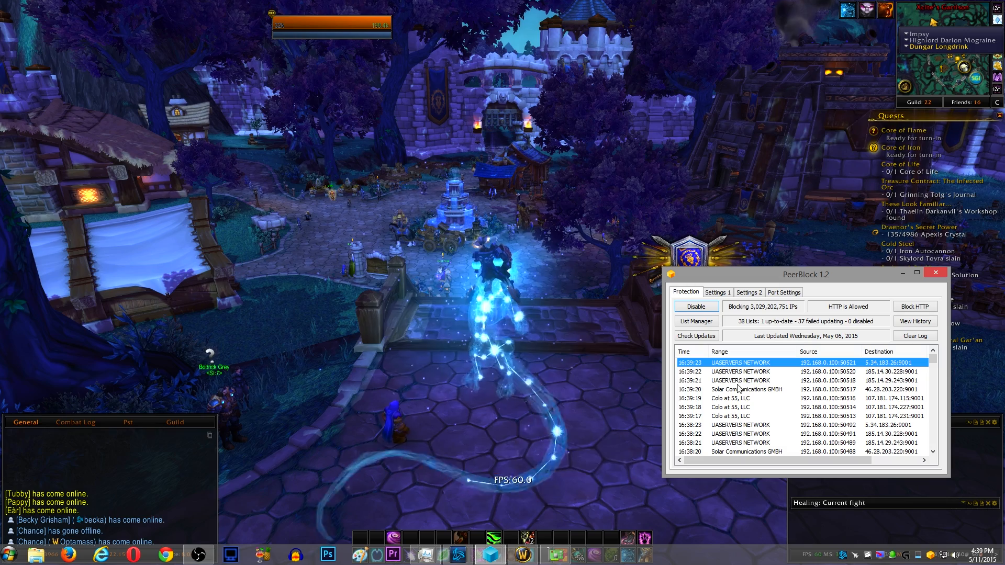
Disable PeerBlock's IP blocking from its Protection tab.
click(695, 307)
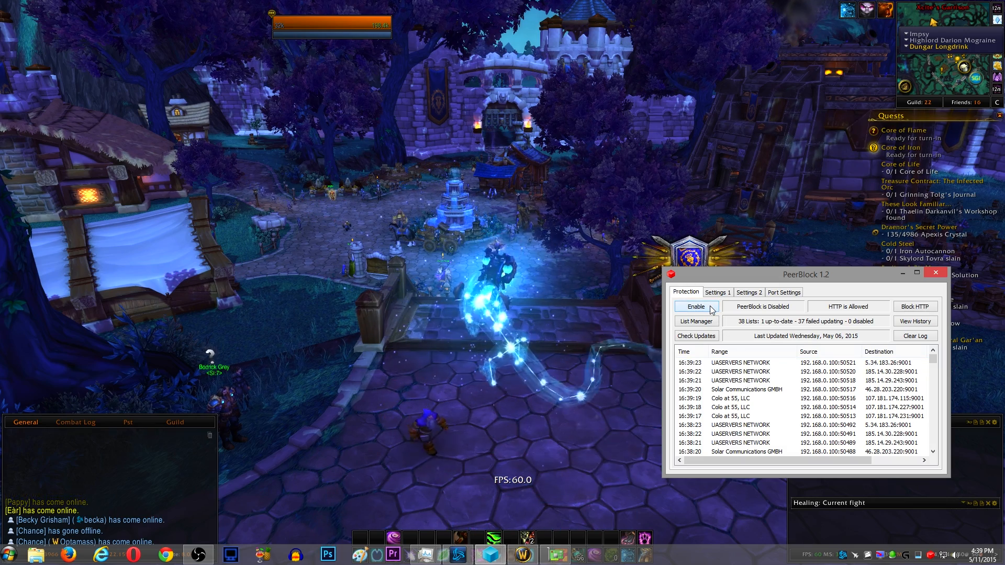
mouse_move(697, 309)
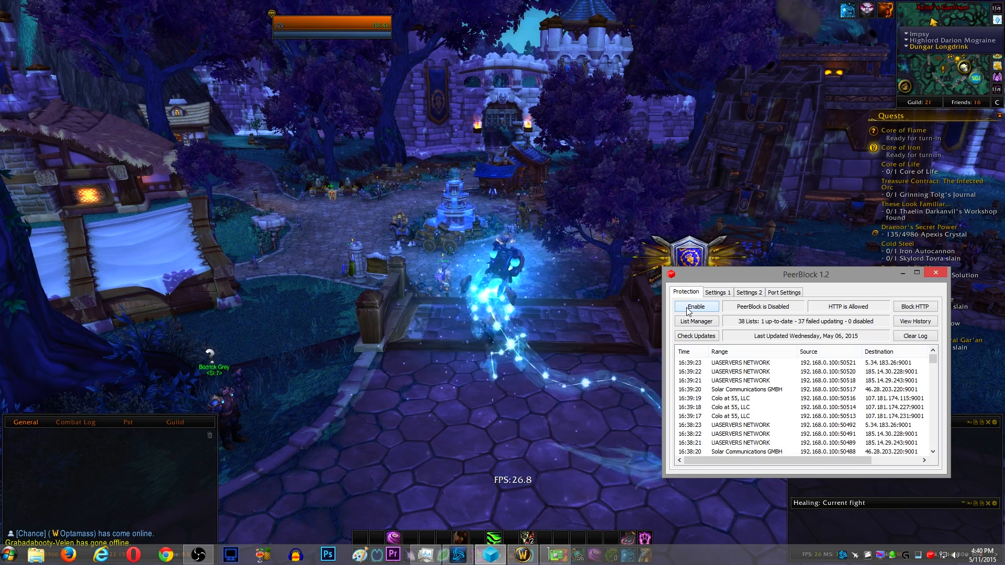
click(695, 306)
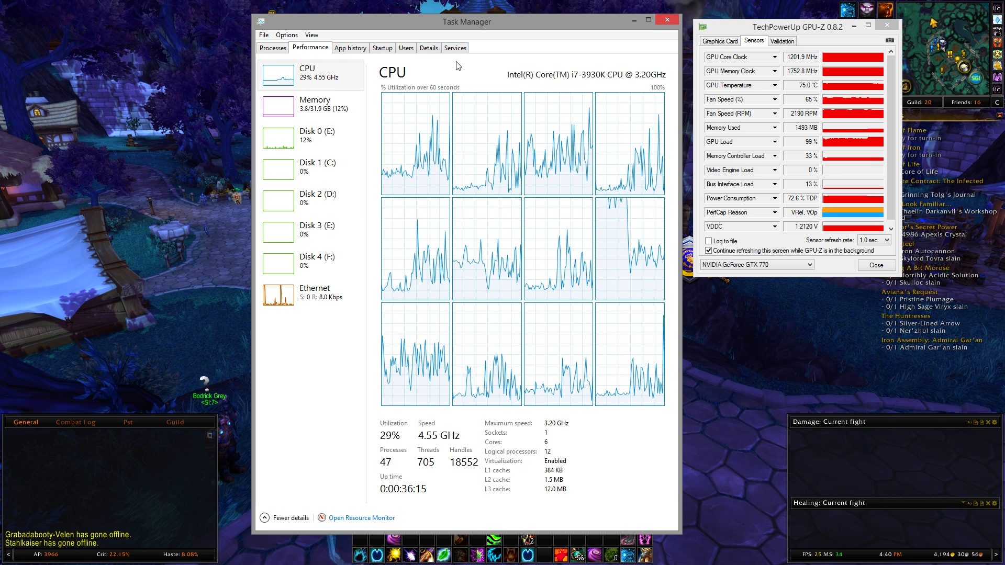
Sort Task Manager's processes by CPU so mdm (32 bit) shows as the top consumer.
click(272, 48)
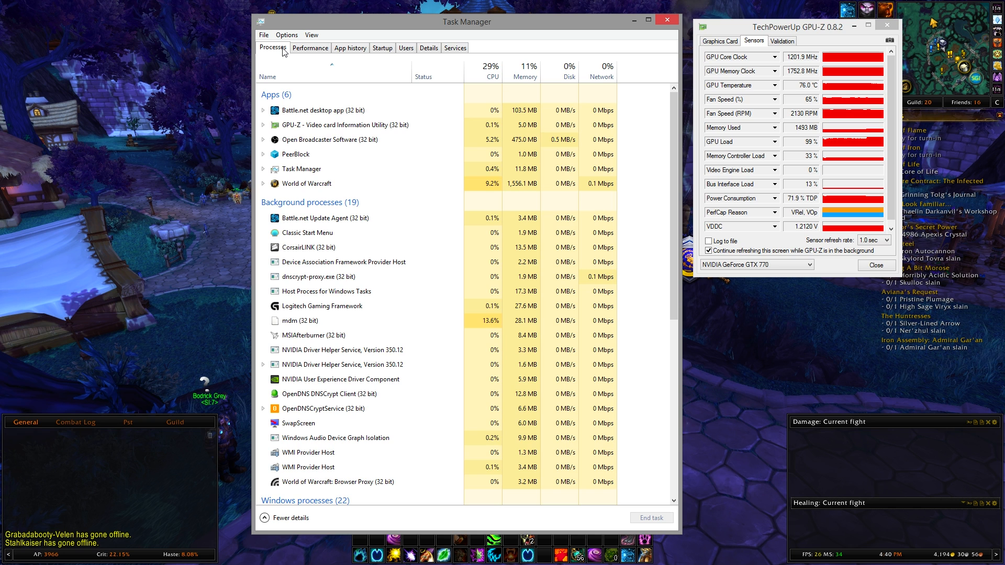
mouse_move(400, 105)
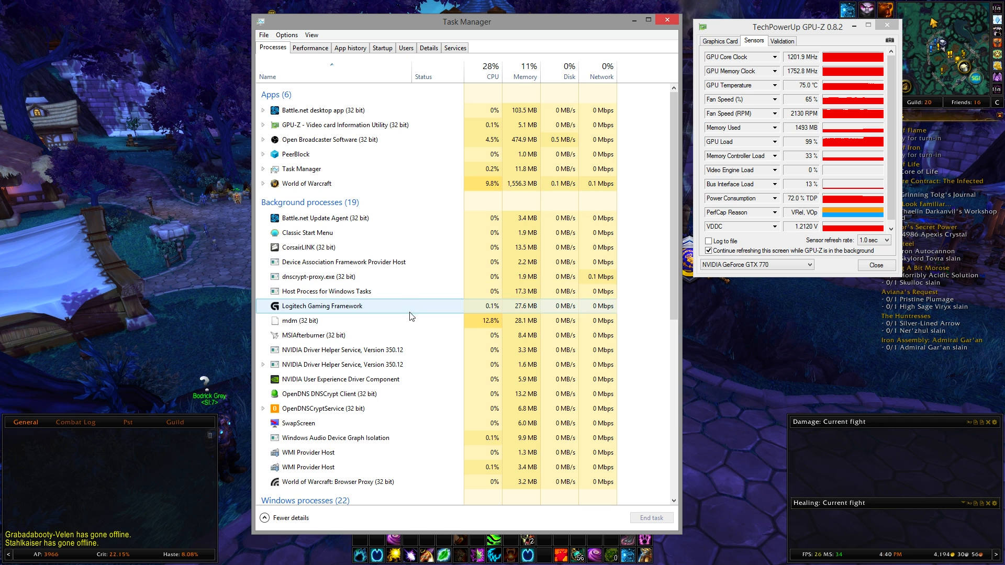
click(300, 321)
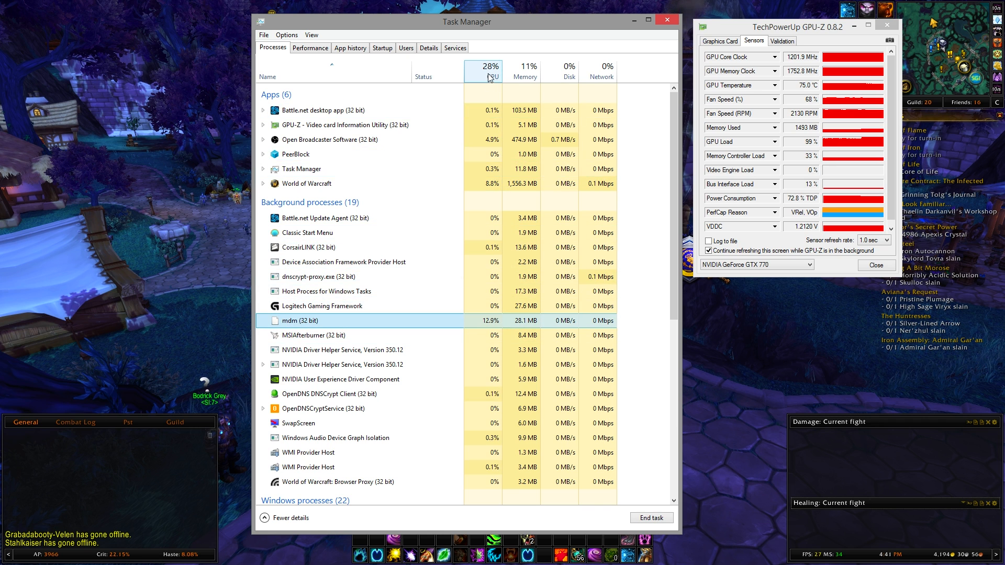
click(486, 68)
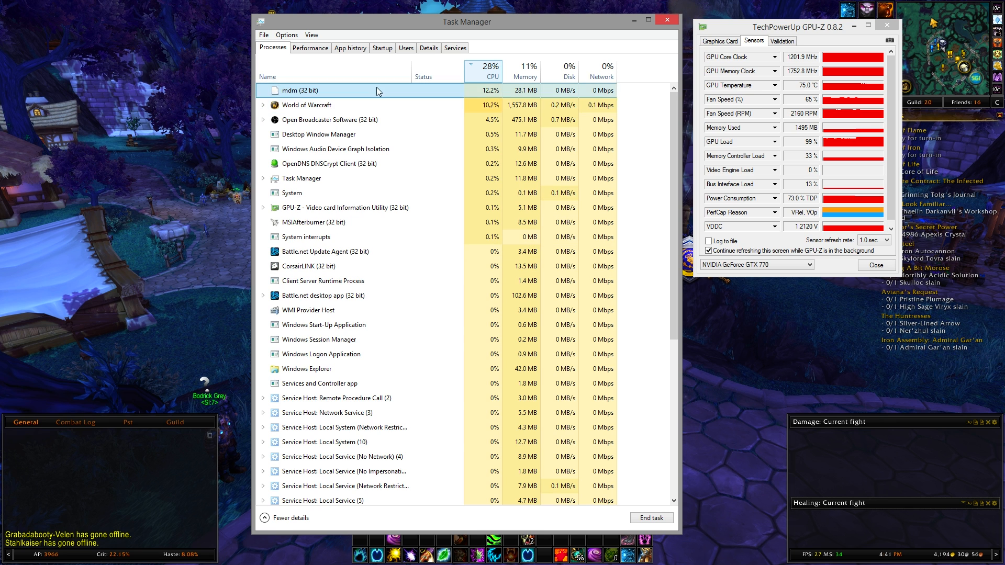
click(428, 48)
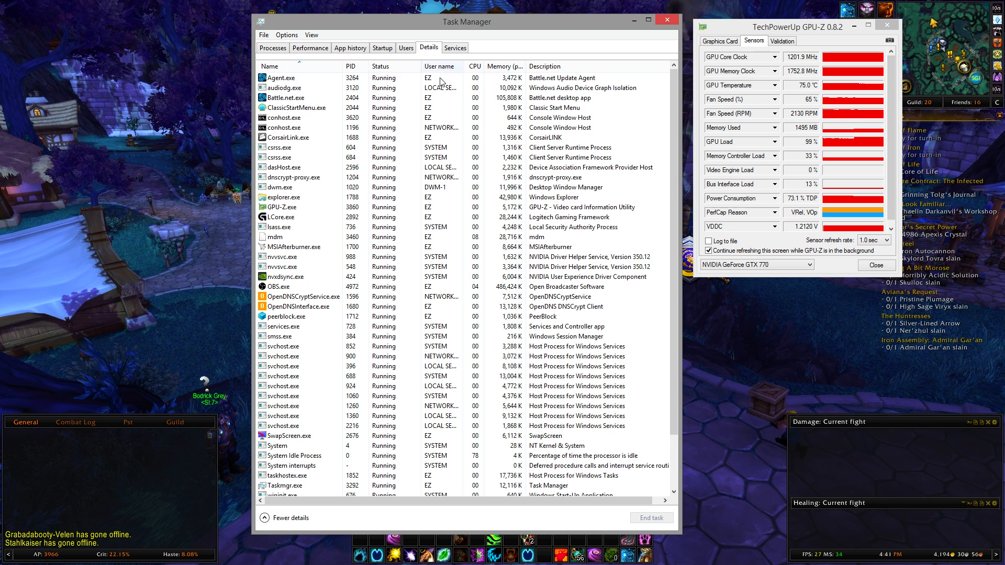
Open mdm's file location from the Details tab, revealing HandBrake's Caches folder.
click(298, 178)
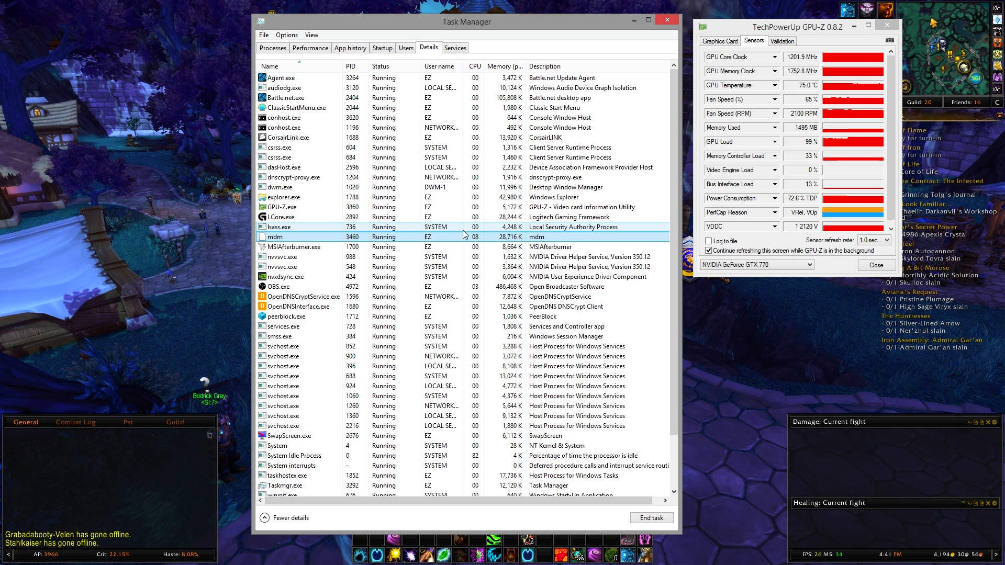
right_click(301, 237)
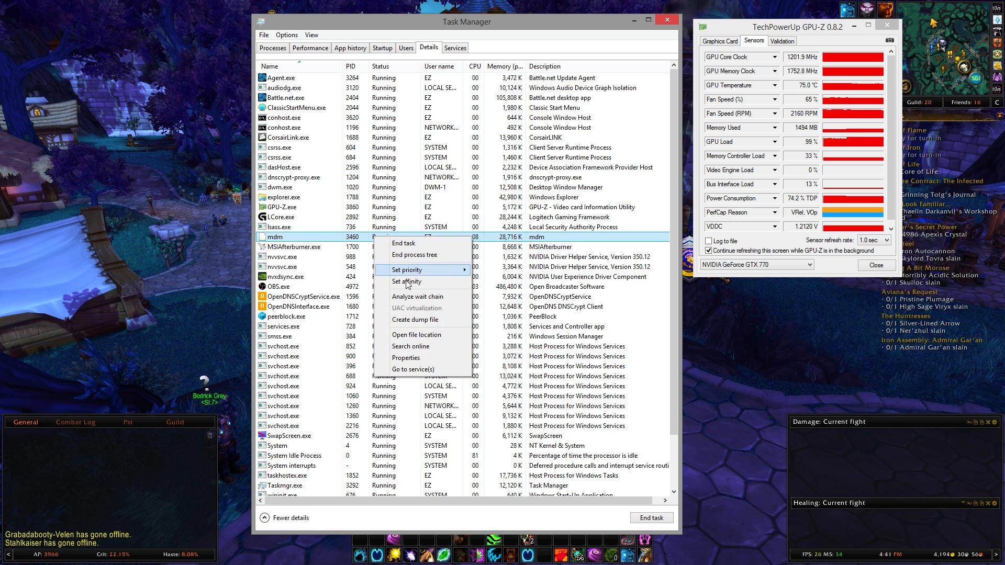
click(415, 334)
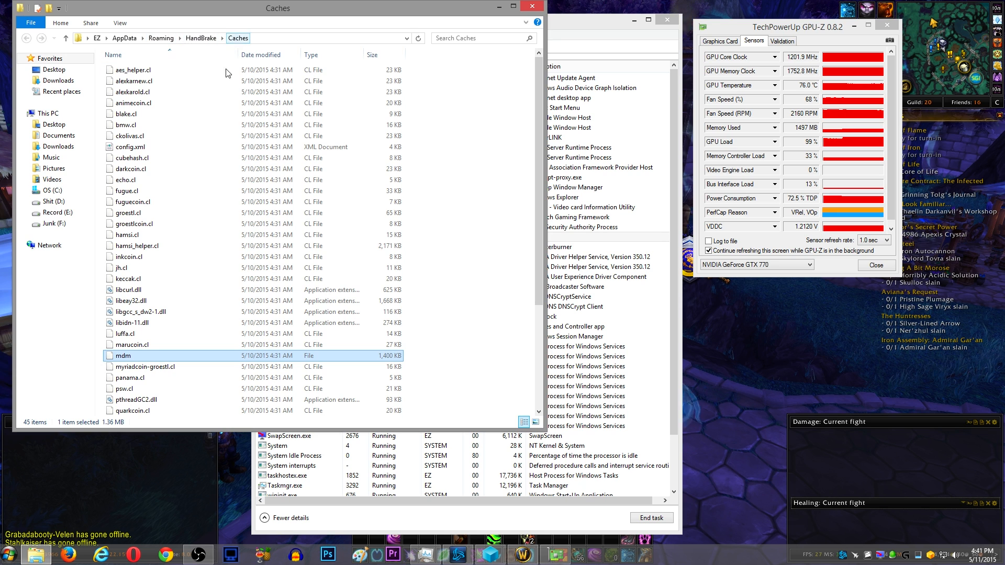
click(134, 81)
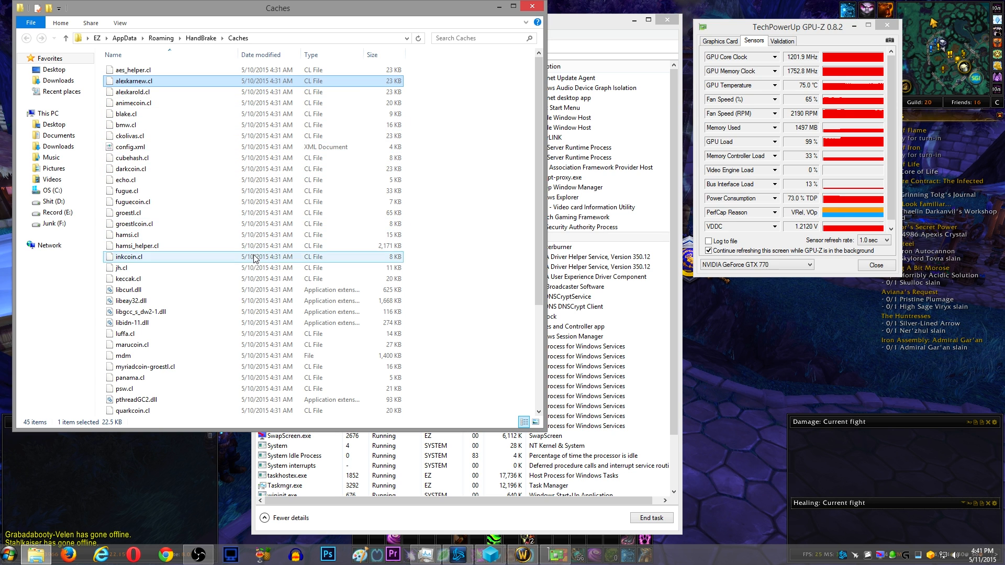
scroll(down, 3)
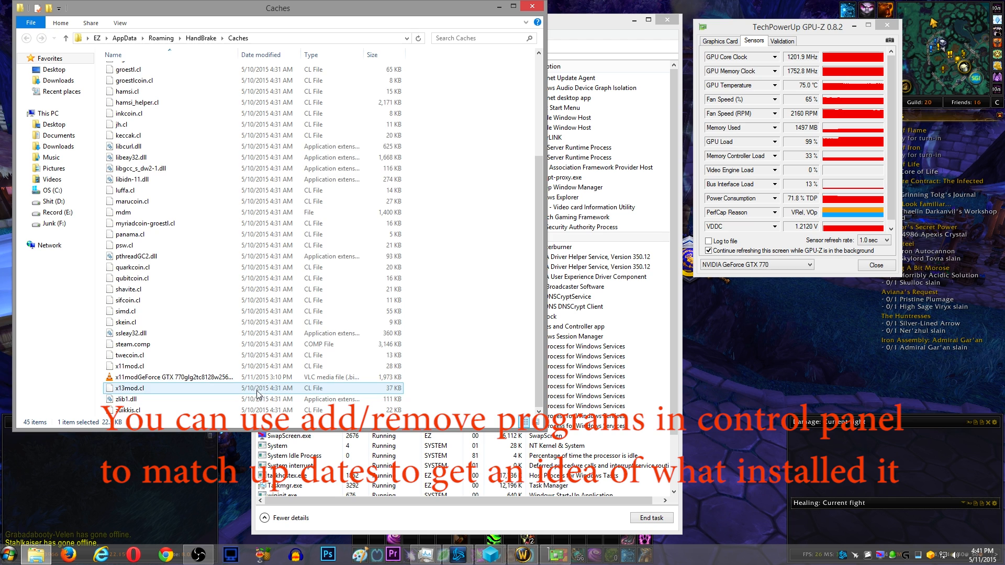
scroll(up, 3)
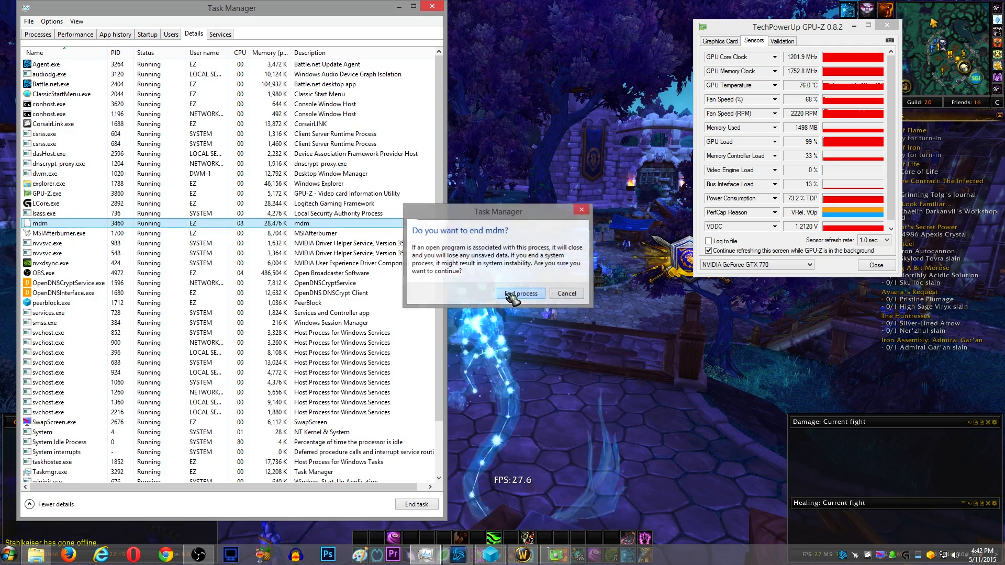
Confirm ending the mdm process and bring back the Caches folder window.
click(520, 293)
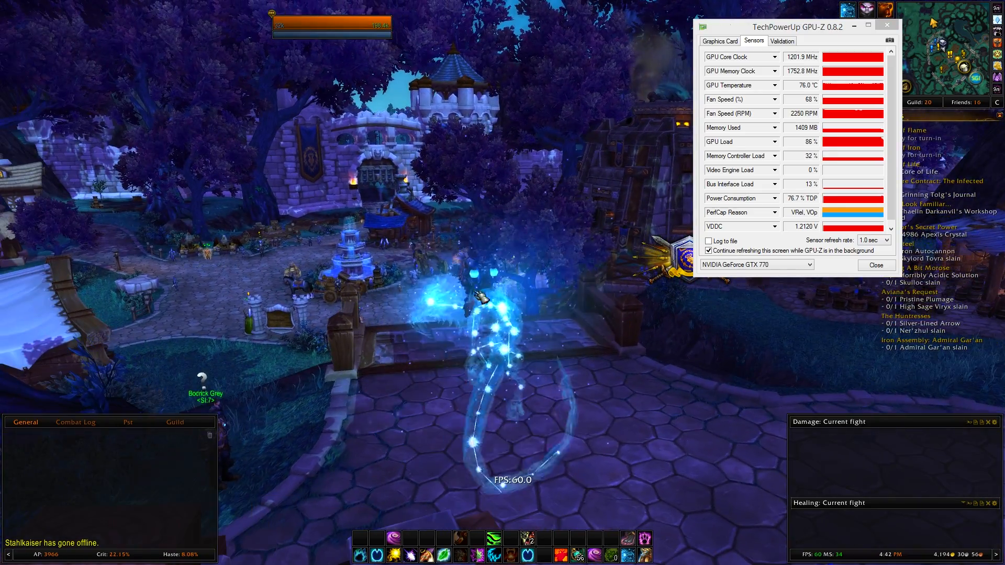
click(8, 555)
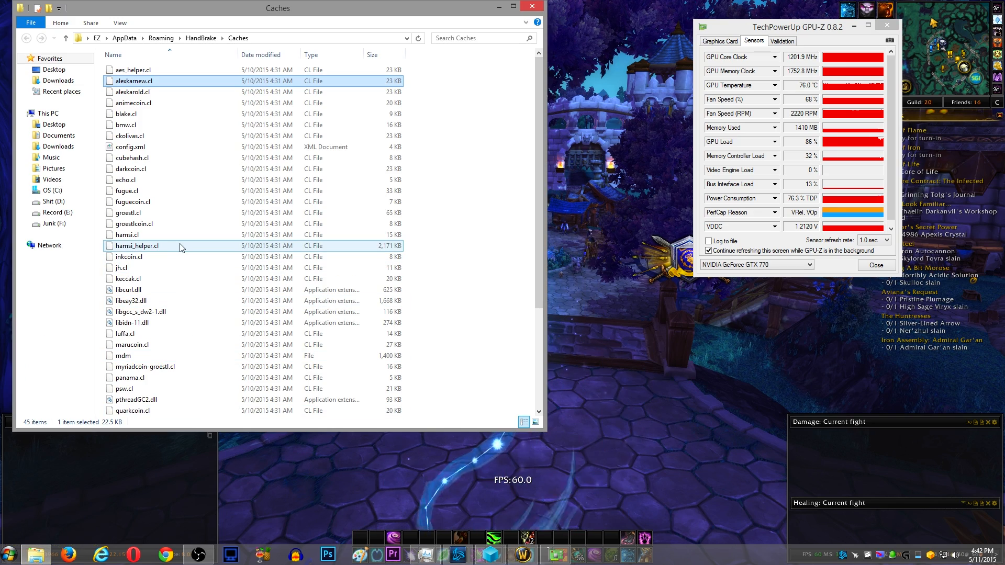
Go up to AppData\Roaming\HandBrake and open the Caches folder's context menu.
click(133, 91)
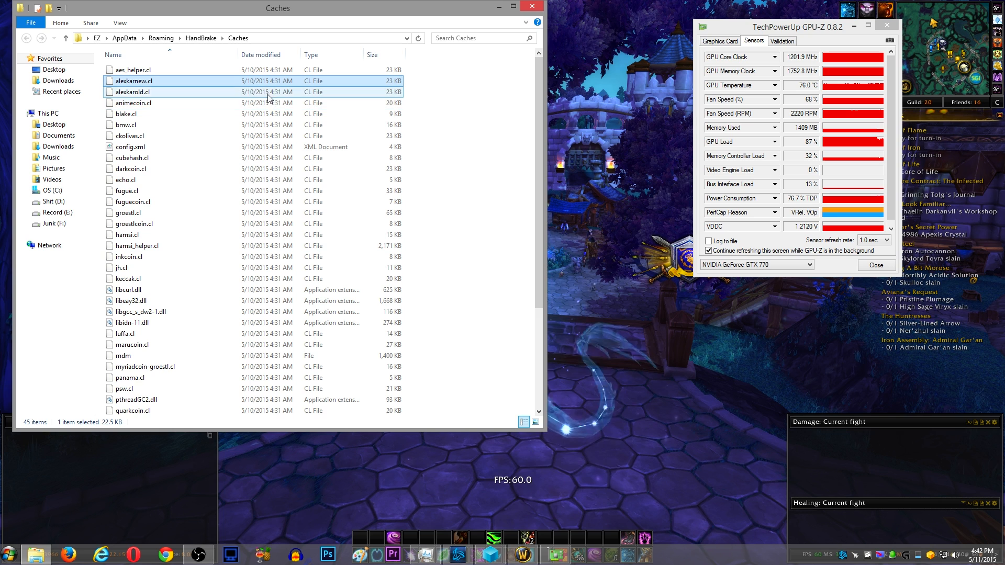
scroll(down, 3)
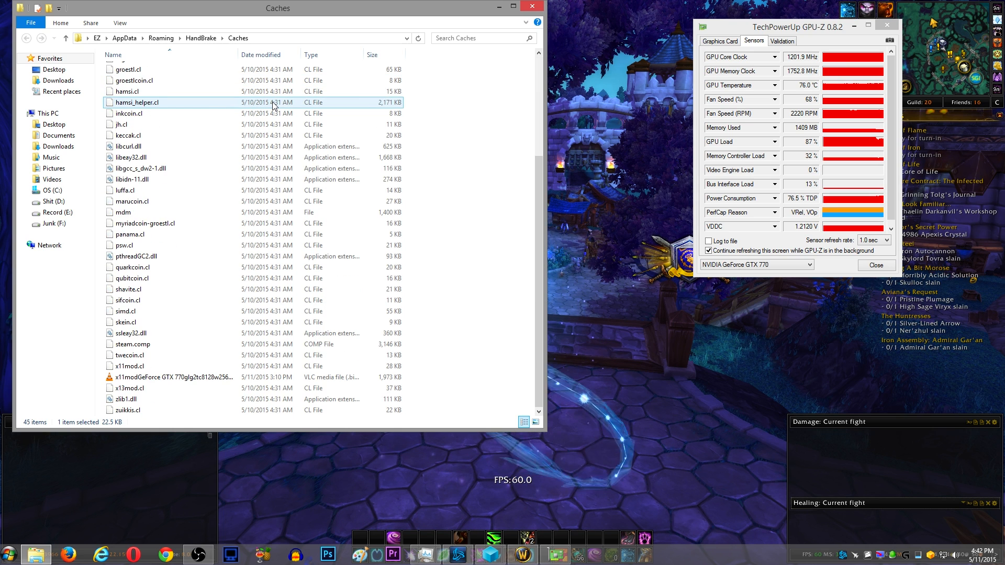
scroll(up, 3)
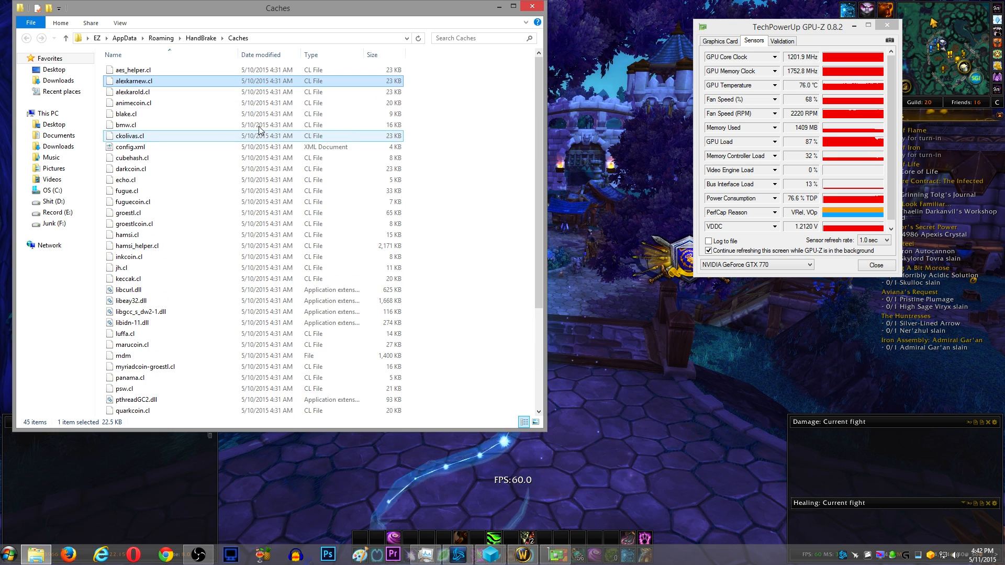
click(200, 37)
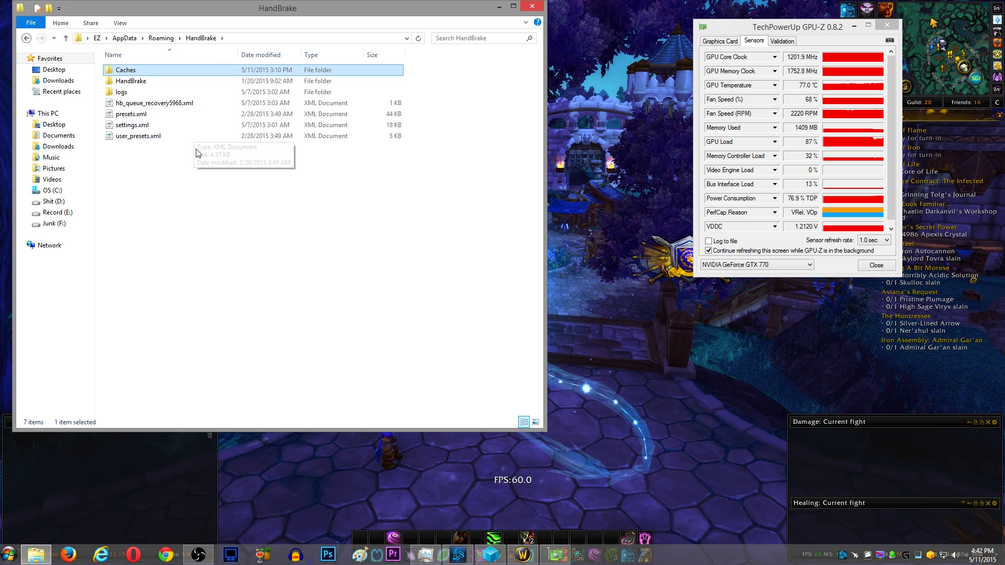
click(132, 125)
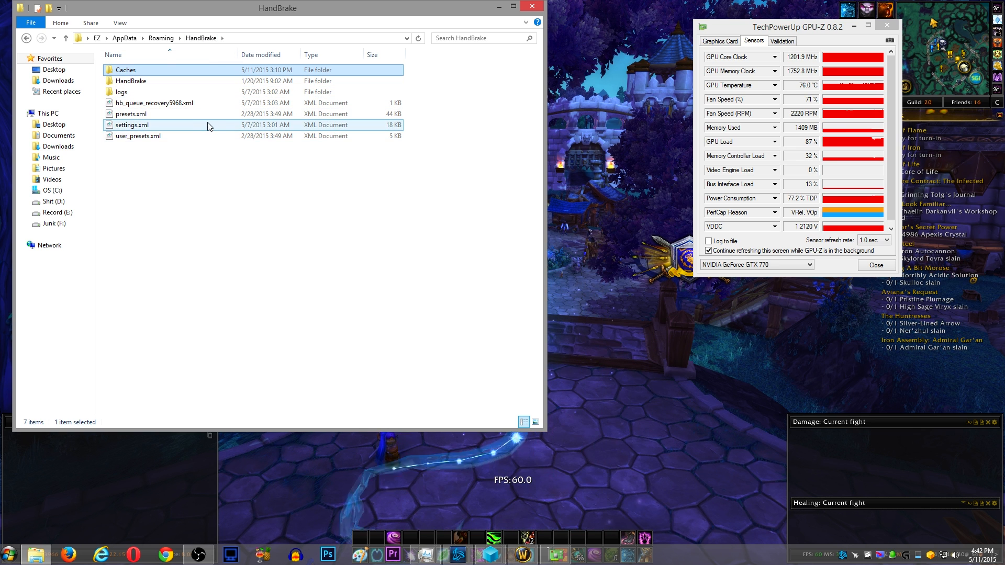
click(131, 80)
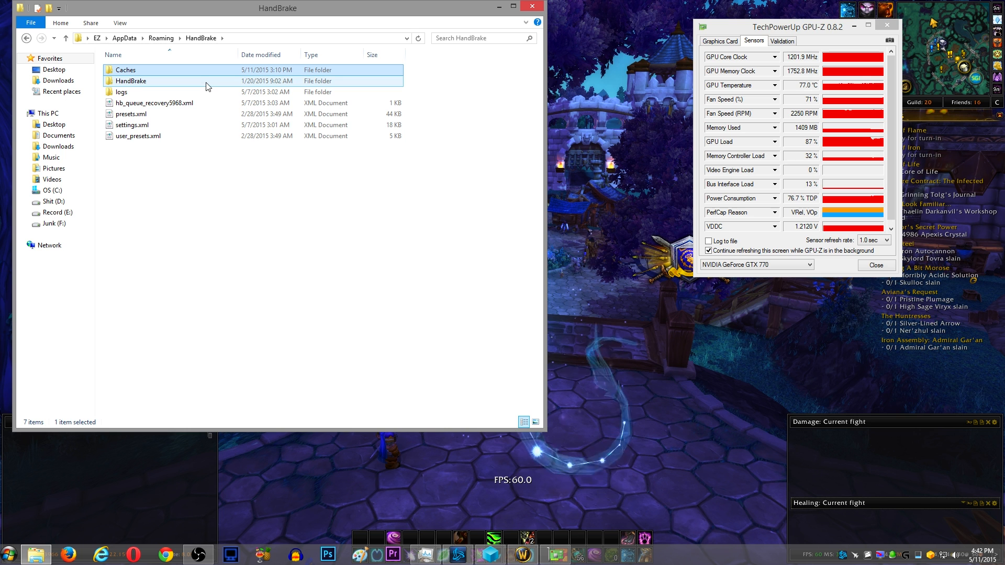
mouse_move(131, 81)
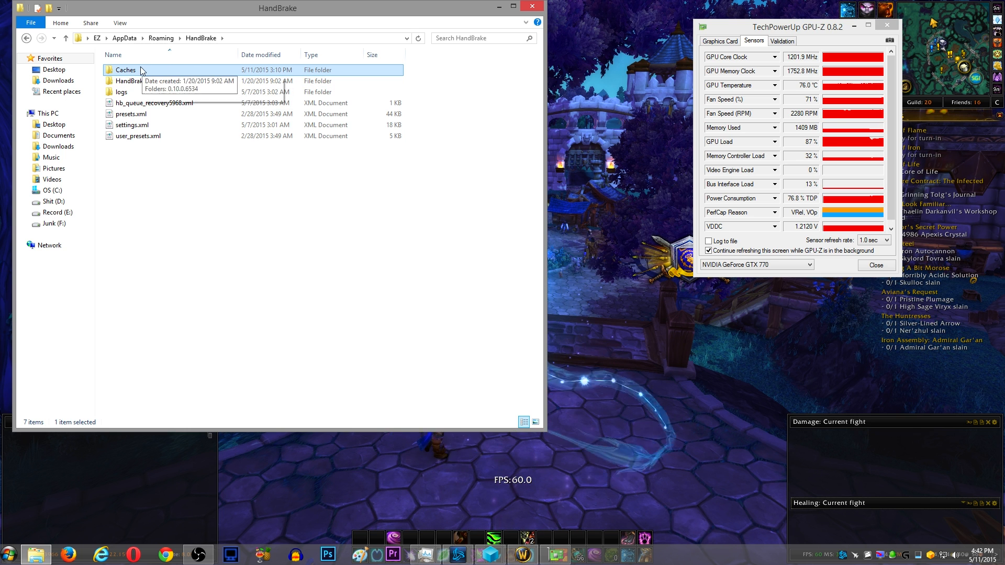
right_click(125, 69)
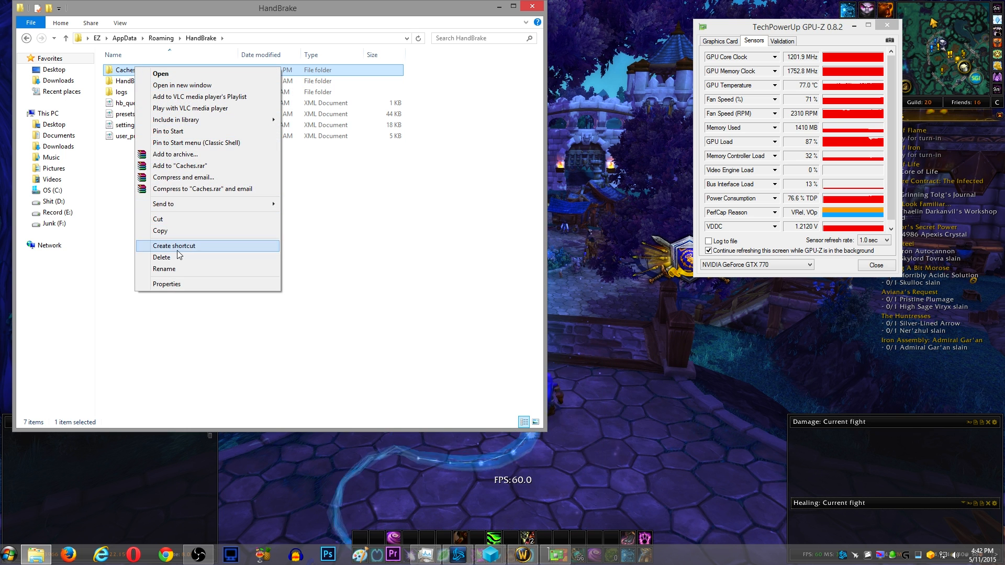
Delete the Caches folder and bring up the Start Menu.
click(162, 257)
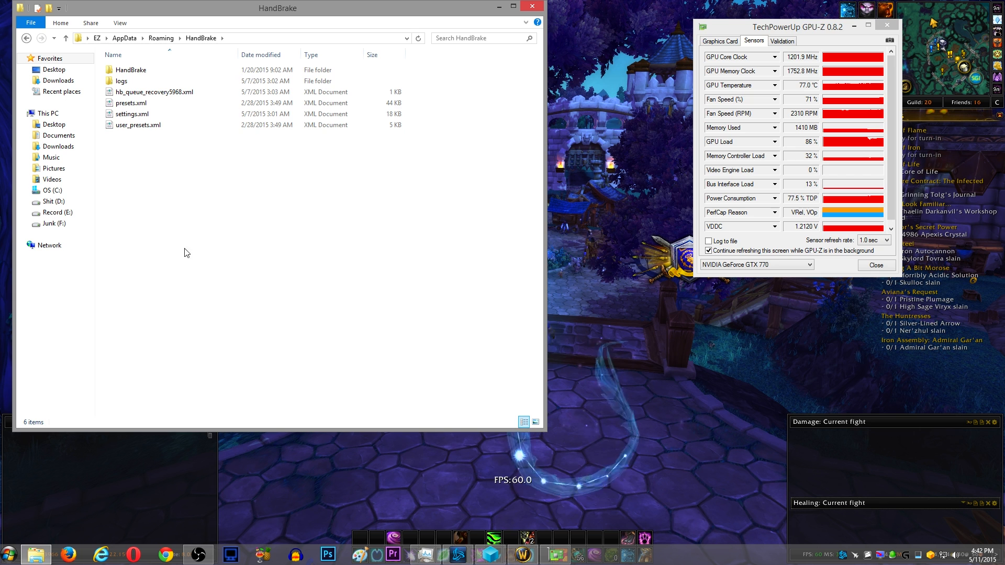
click(9, 554)
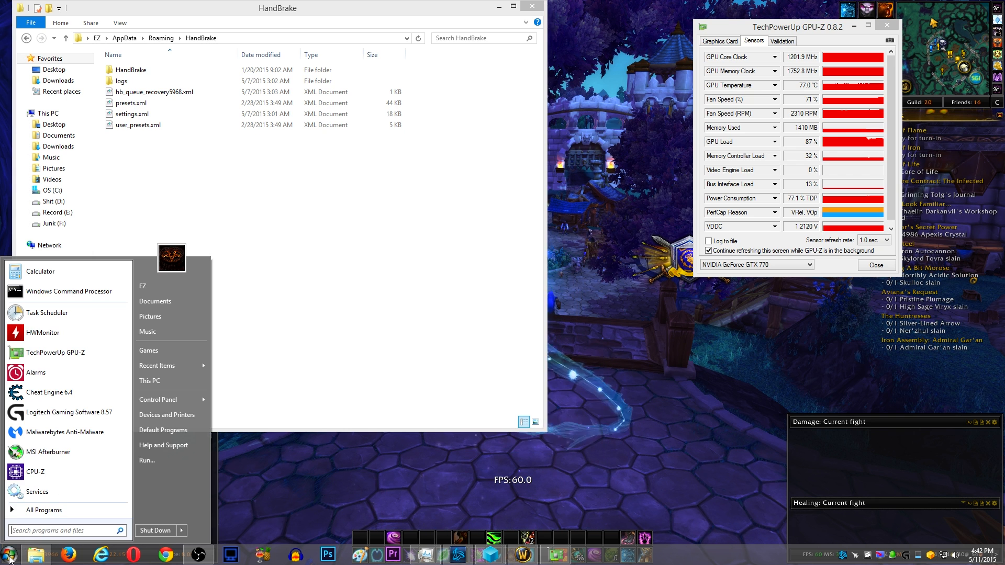
mouse_move(46, 313)
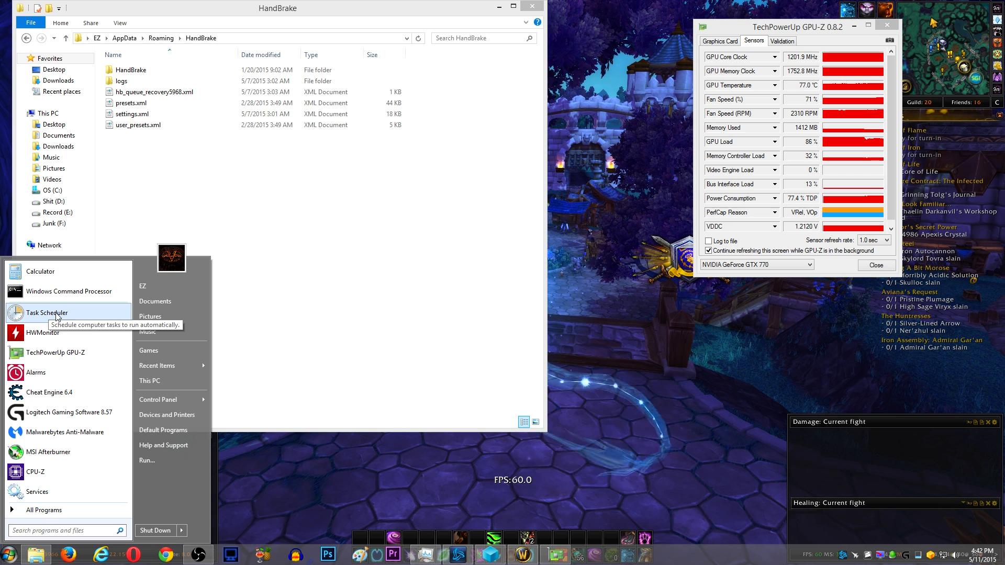
Launch Task Scheduler and jump from Active Tasks into the Task Scheduler Library.
click(46, 313)
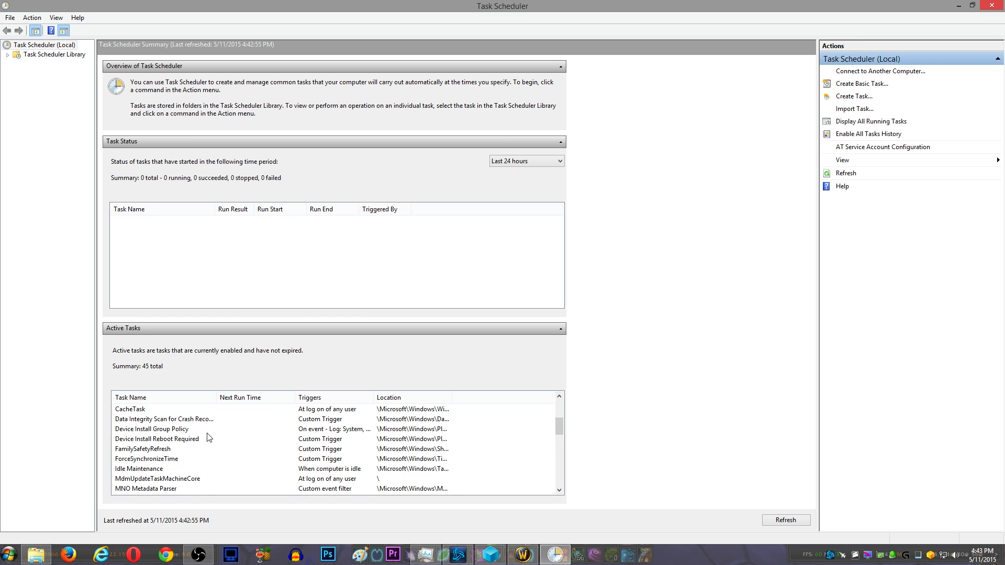
scroll(down, 3)
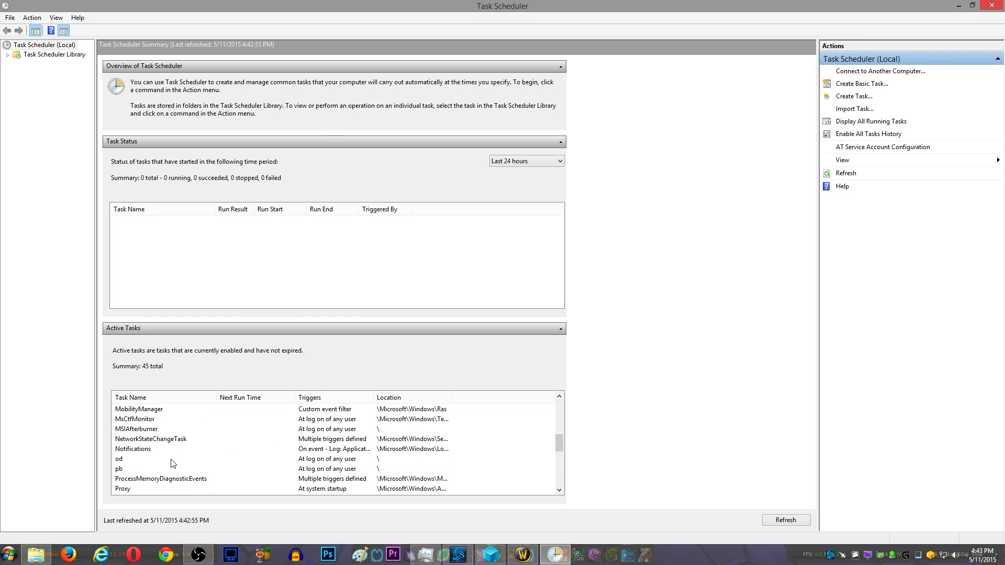
click(54, 54)
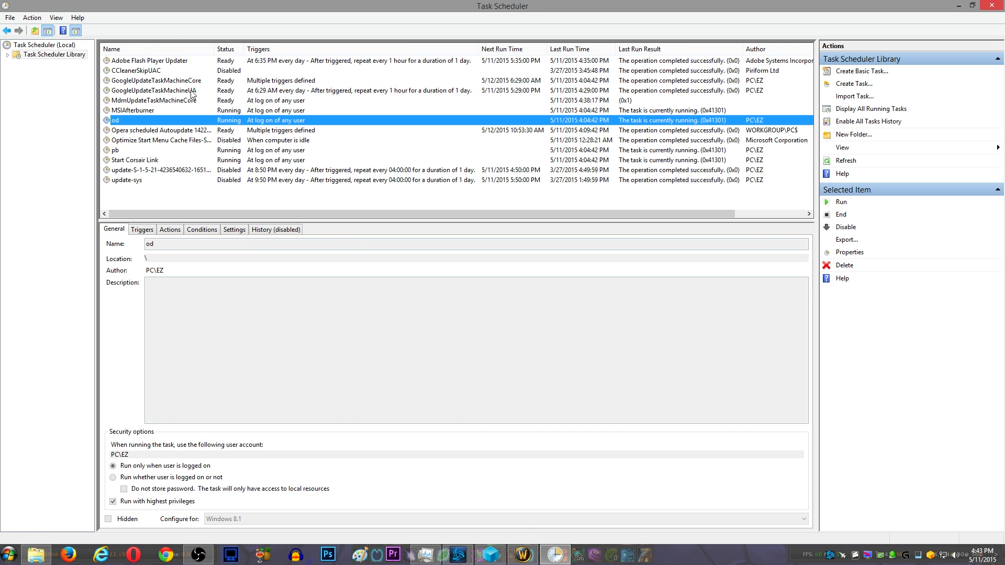
Review MdmUpdateTaskMachineCore's trigger and its action launching mdm from HandBrake's Caches.
click(154, 100)
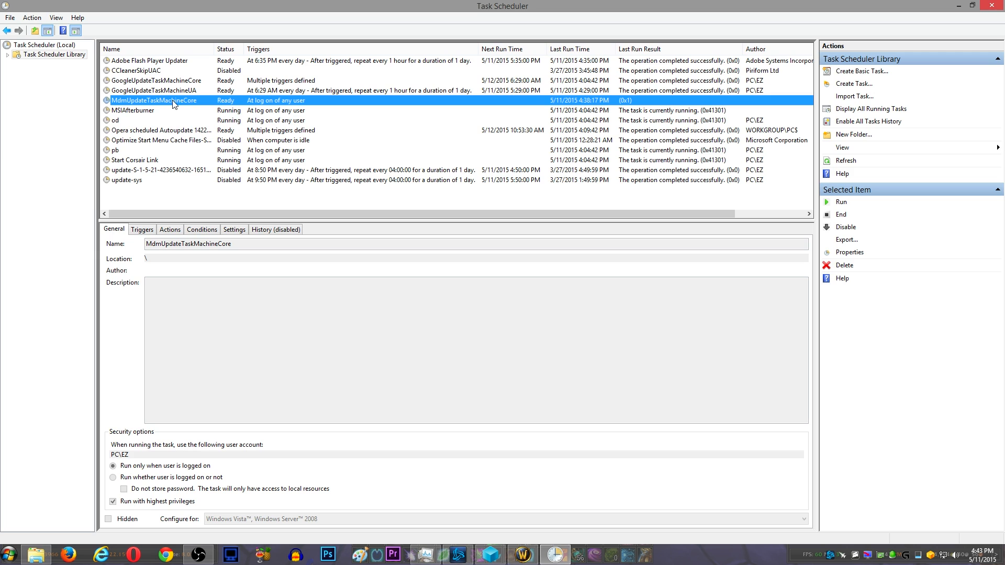
mouse_move(157, 106)
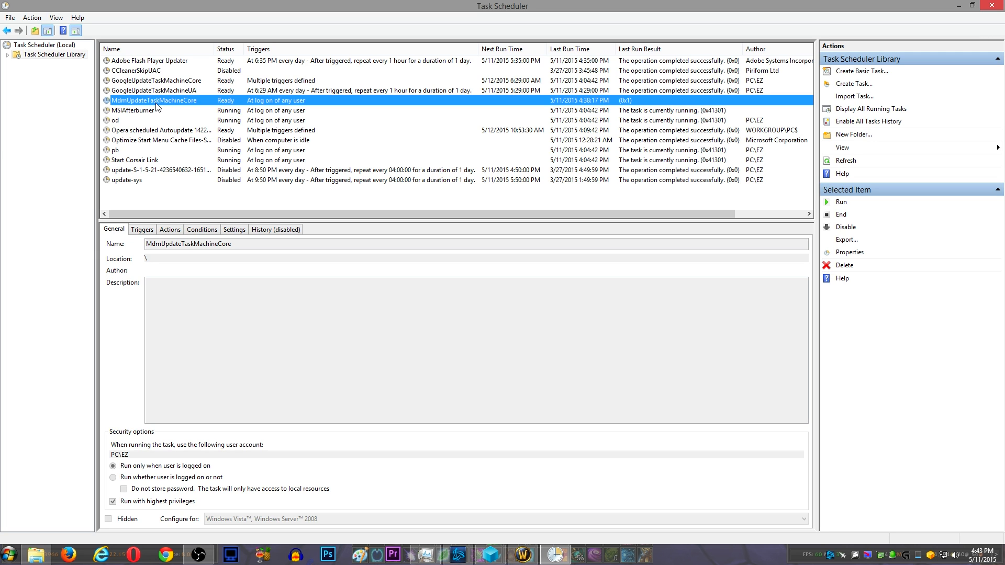
click(142, 230)
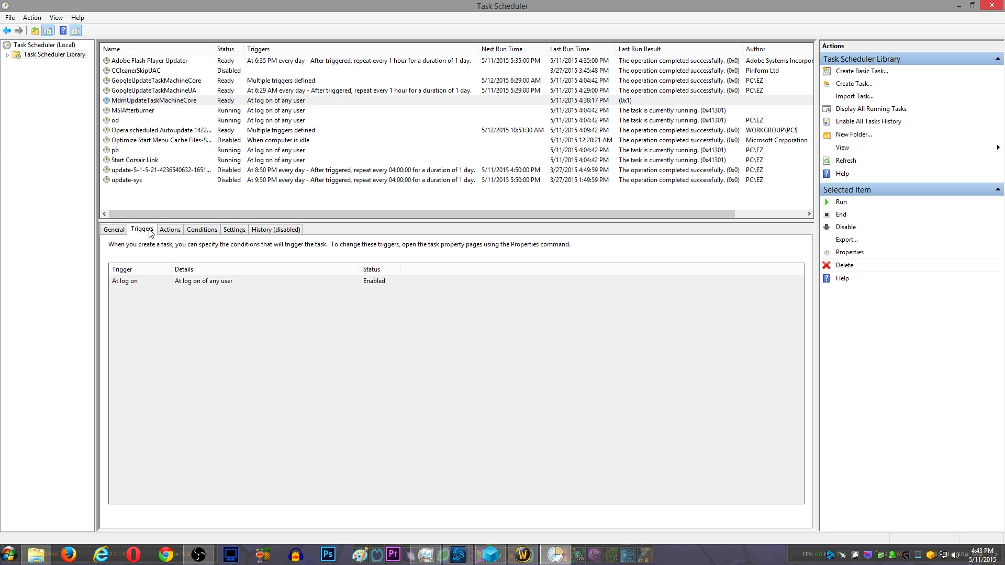
click(170, 229)
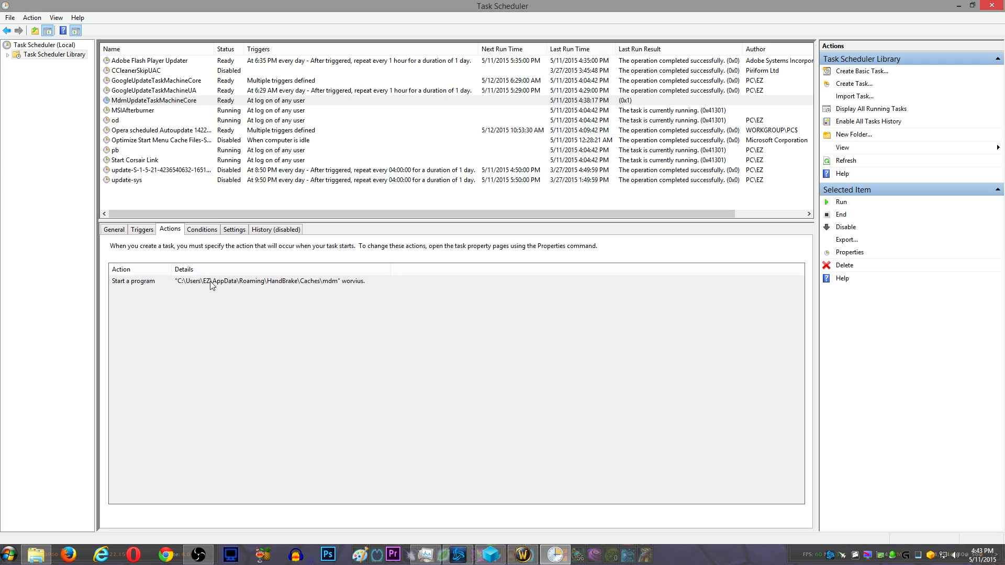
click(276, 281)
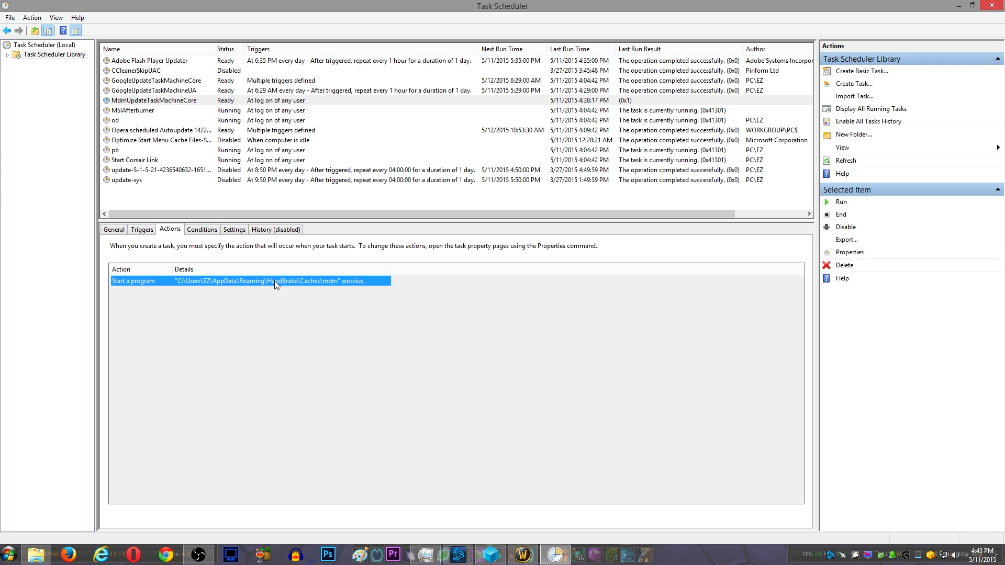
mouse_move(352, 285)
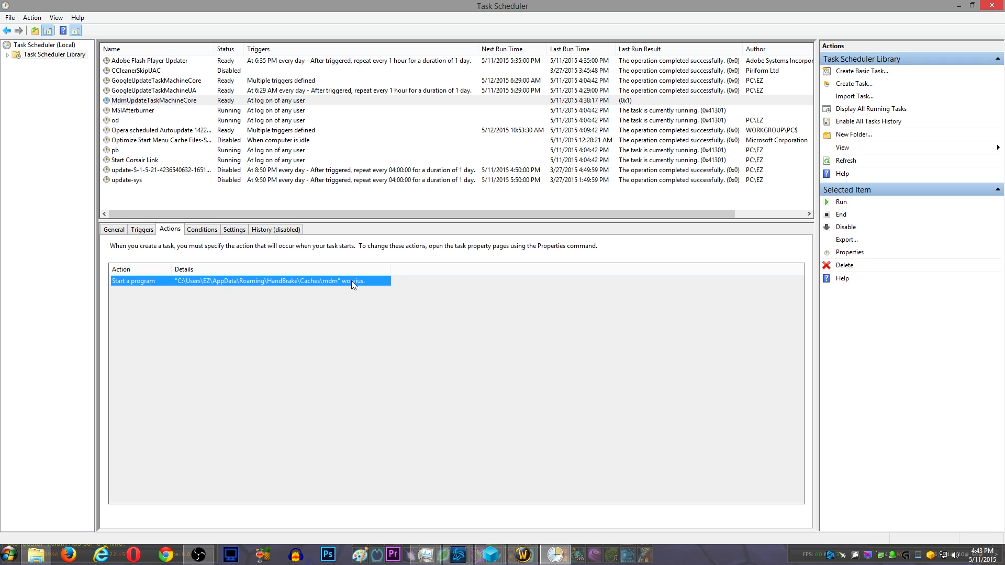
mouse_move(165, 103)
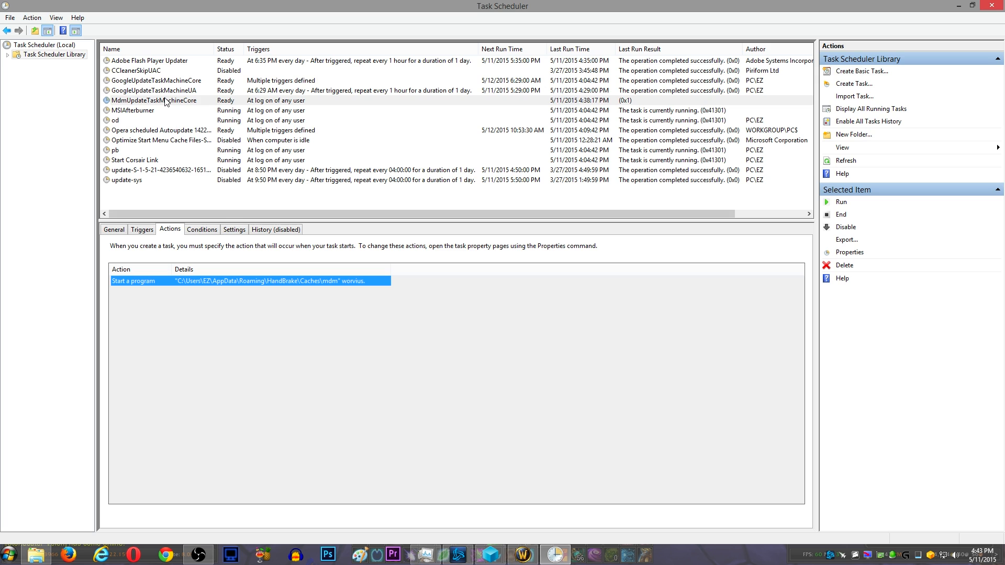
Delete the MdmUpdateTaskMachineCore task and confirm with Yes.
right_click(154, 100)
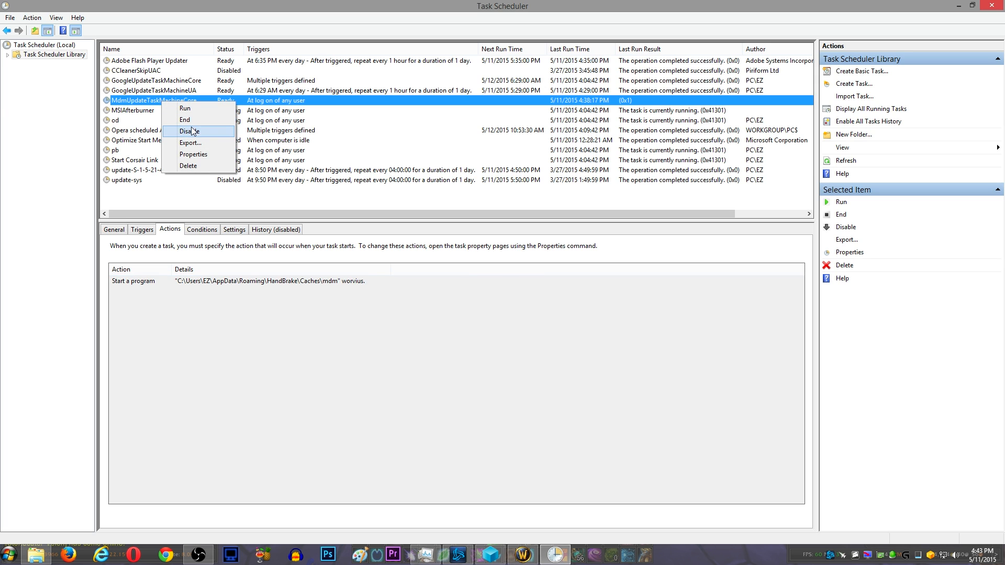
click(188, 166)
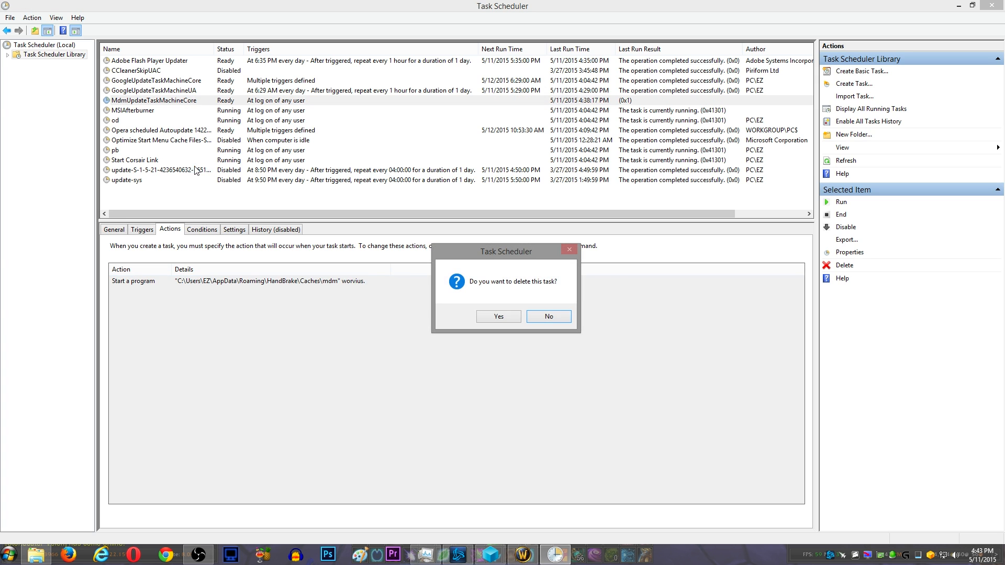
click(498, 316)
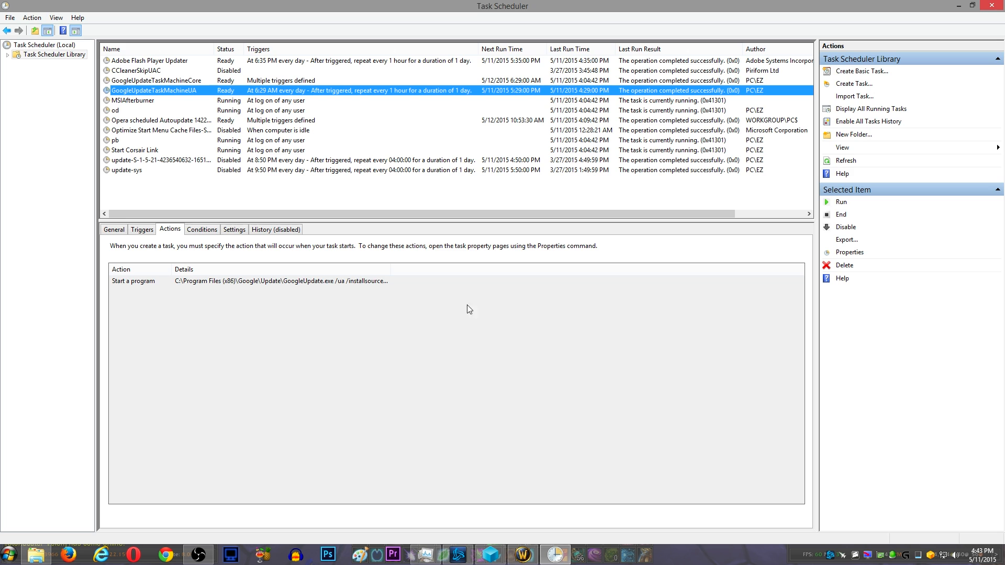
mouse_move(872, 84)
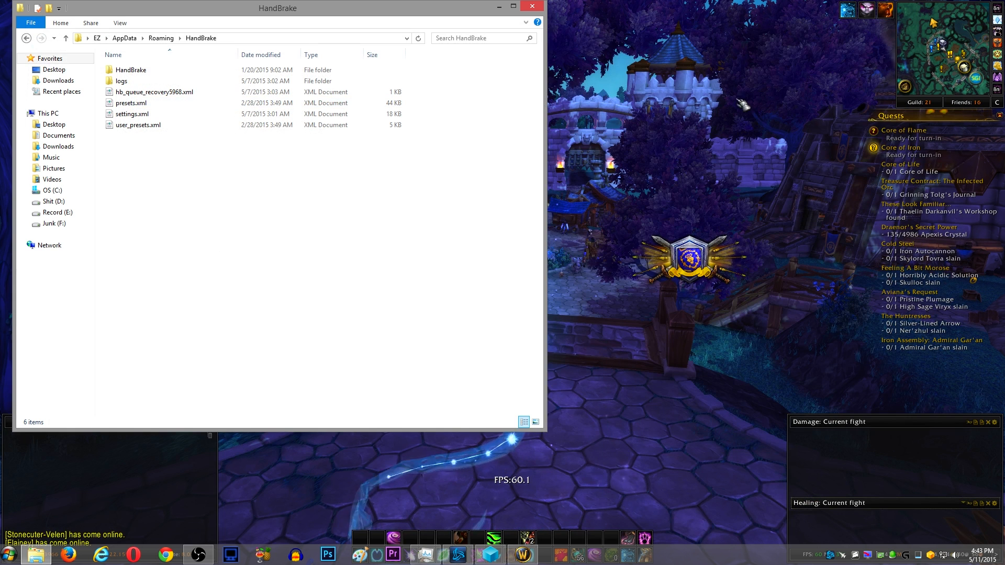
mouse_move(533, 6)
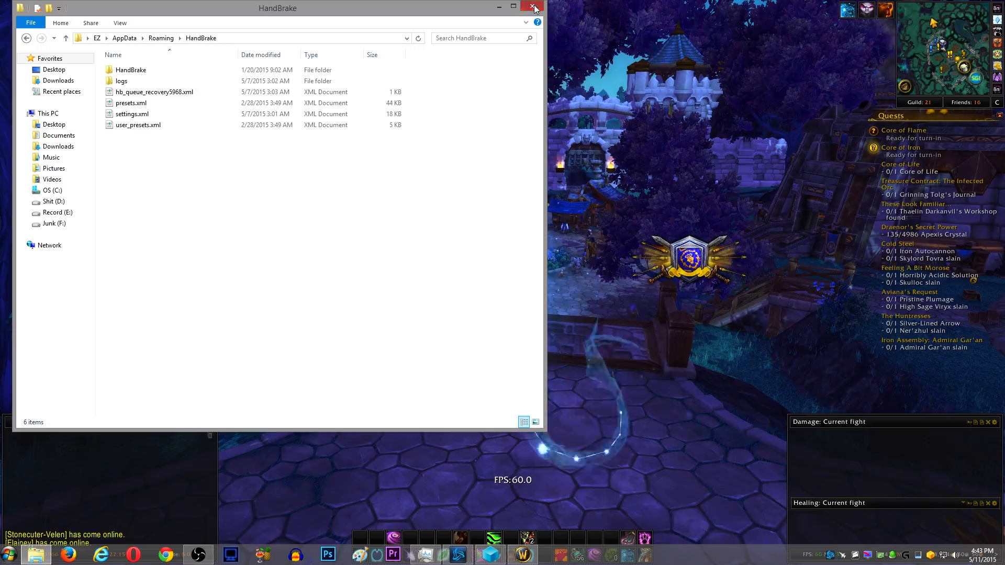
Close the File Explorer window showing the HandBrake folder.
click(534, 7)
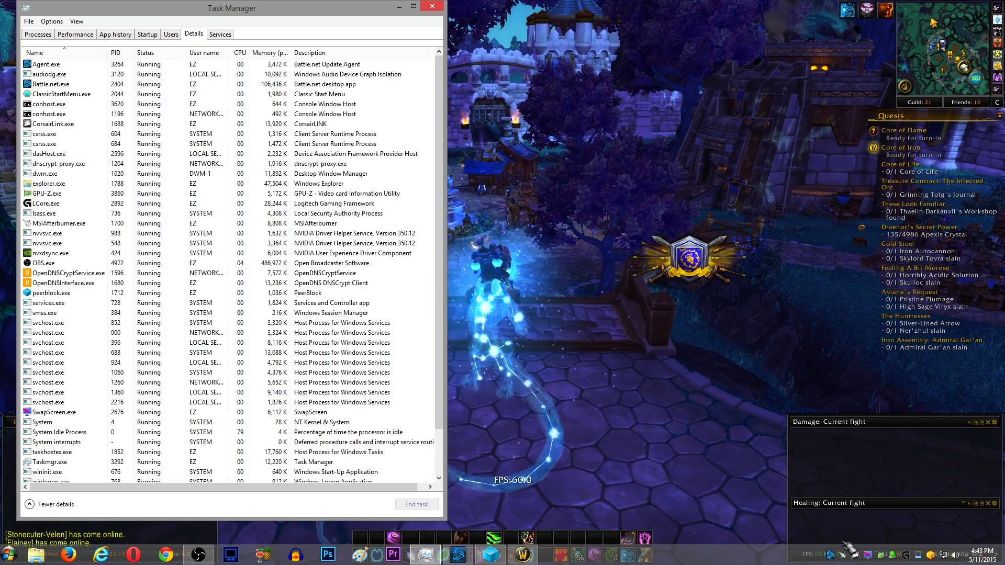
Bring up GPU-Z sensor readings, check CPU graphs, and confirm no mdm process runs.
click(553, 554)
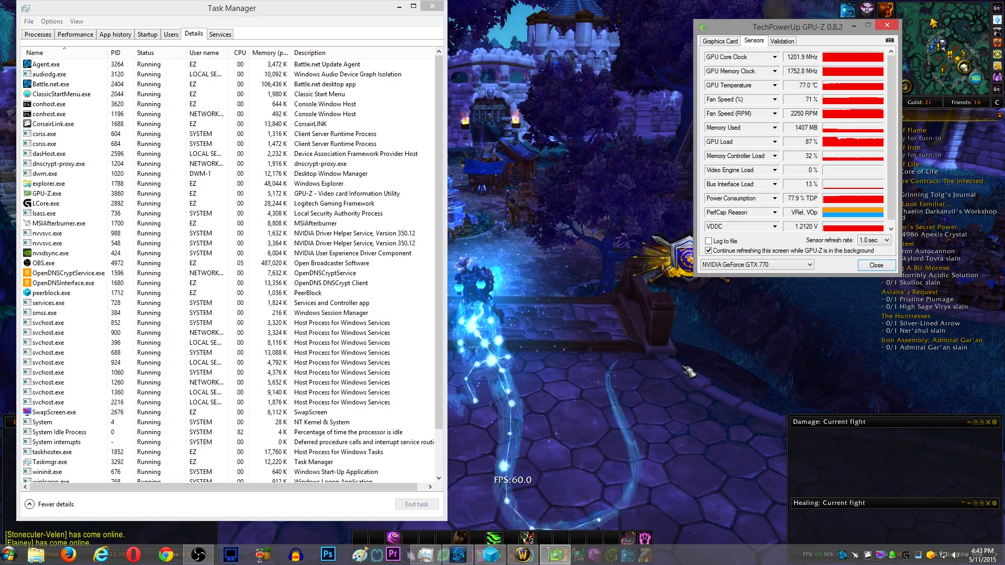
click(74, 34)
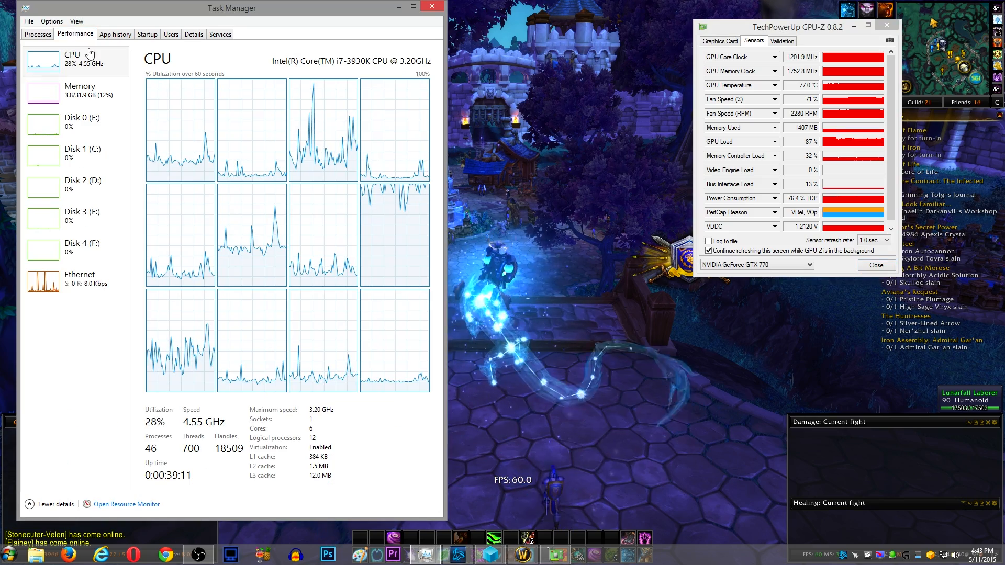
click(37, 34)
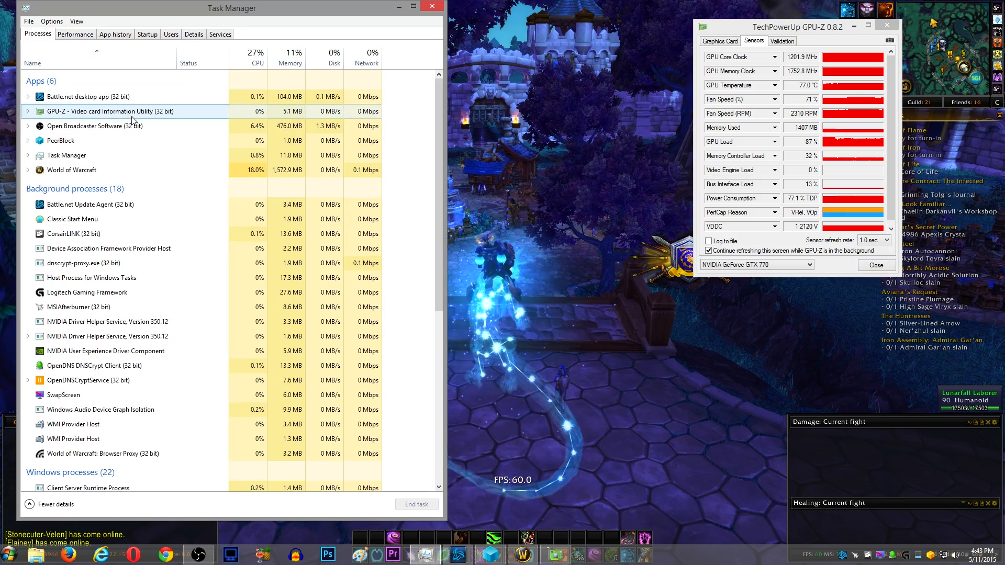
scroll(down, 3)
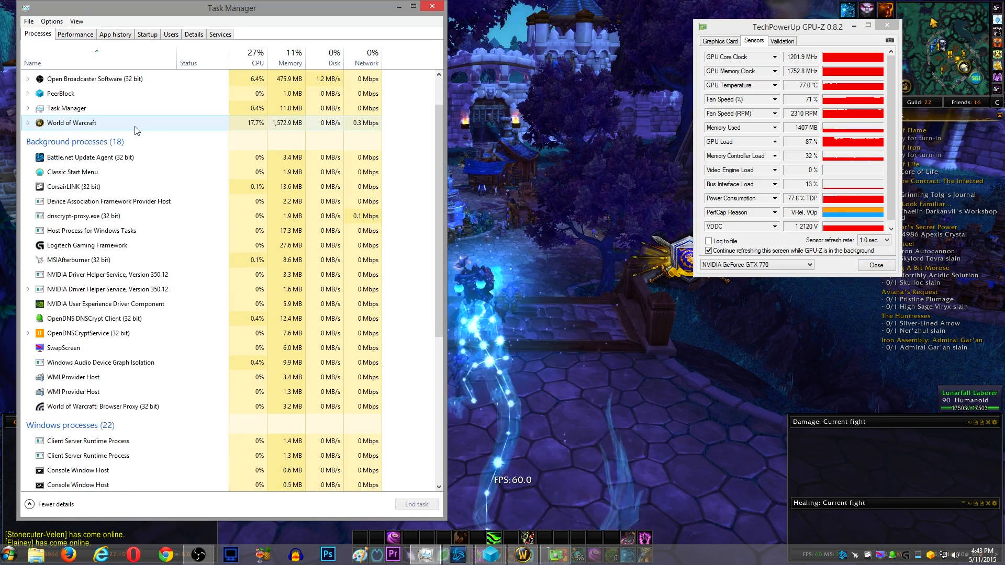
scroll(down, 3)
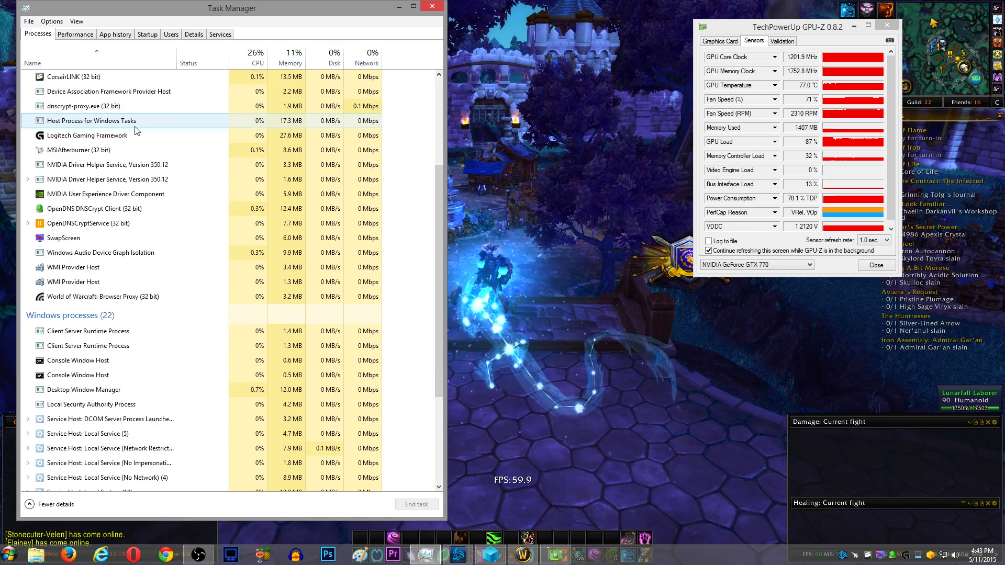
scroll(down, 3)
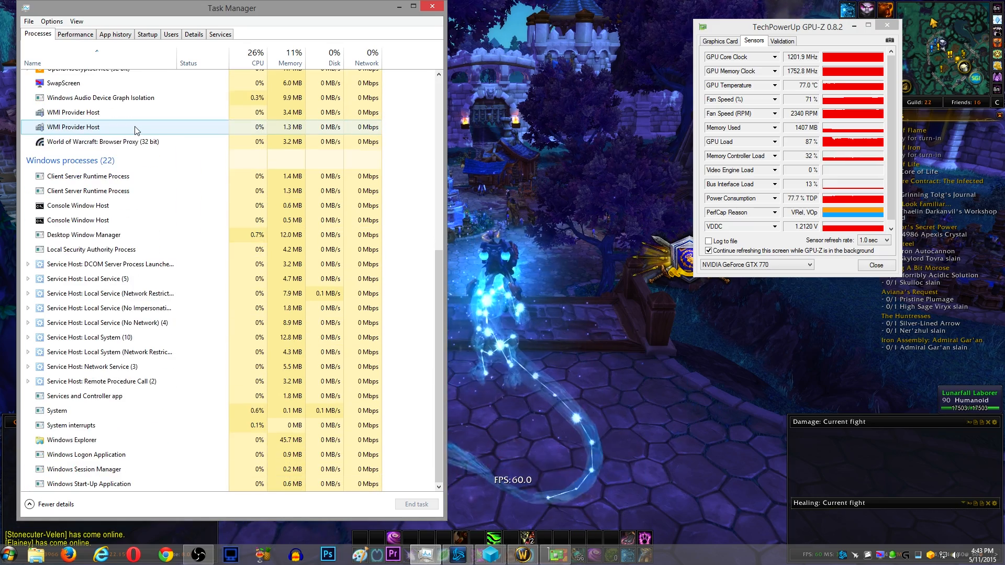
scroll(up, 3)
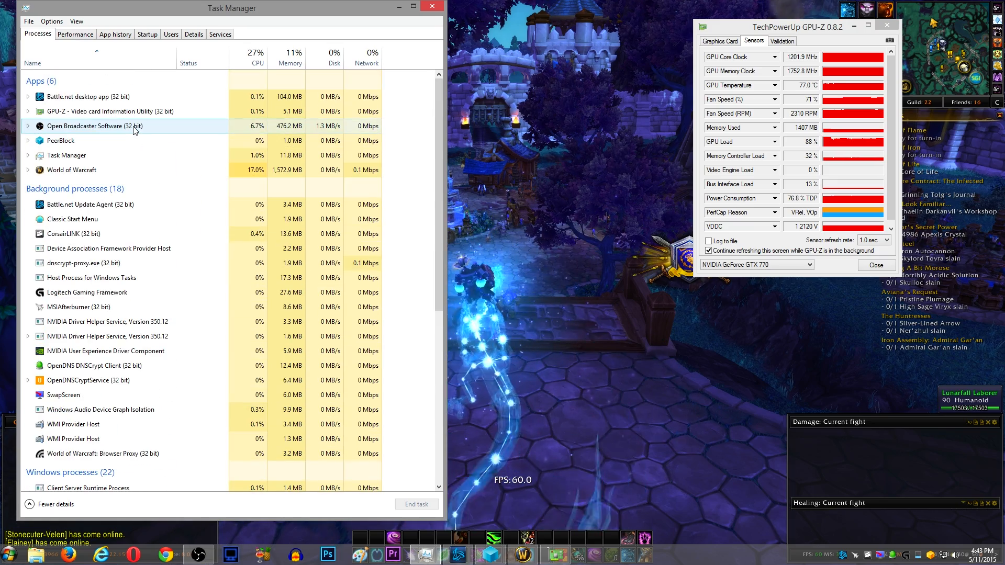